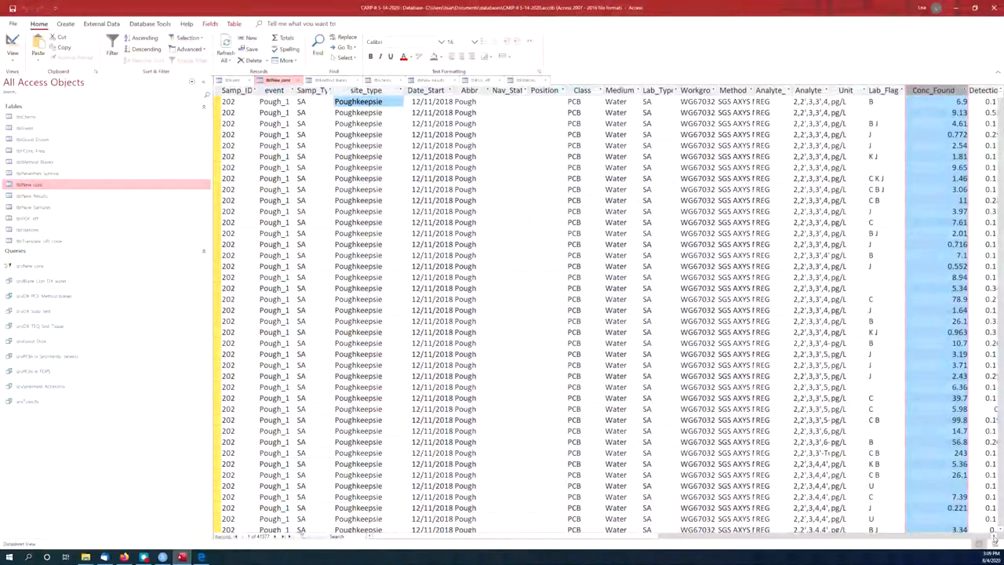
Highlight the Detection_Limit, Unit and Conc_Found columns of the conc datasheet
{"action": "scroll", "scroll_direction": "right", "scroll_amount": 3}
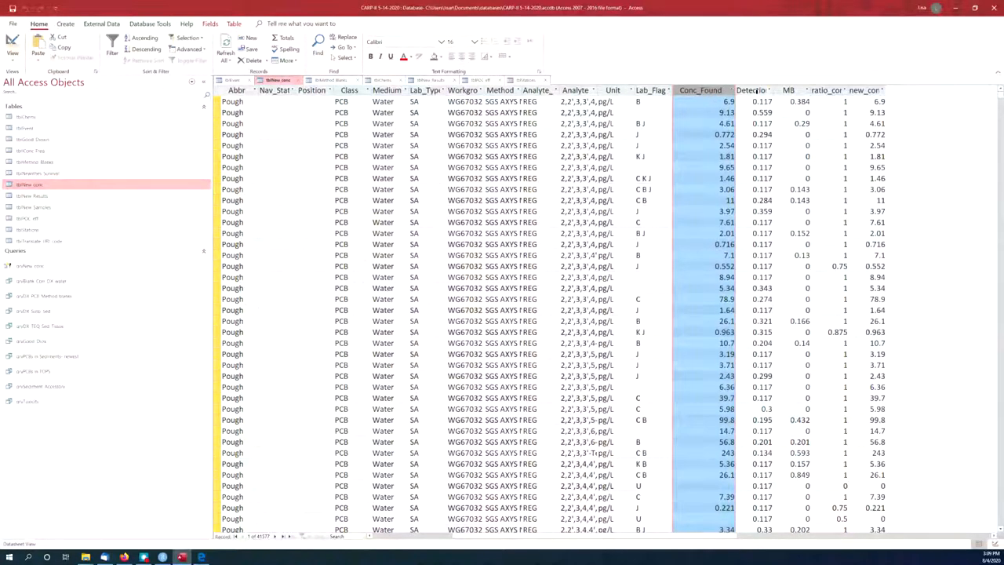
{"action": "left_click", "coordinate": [769, 89]}
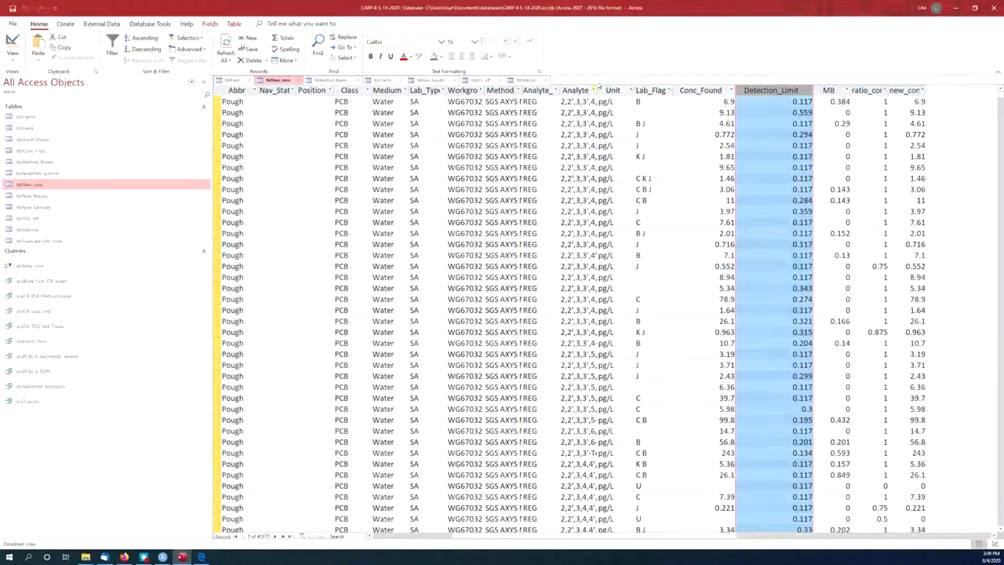
{"action": "left_click", "coordinate": [612, 89]}
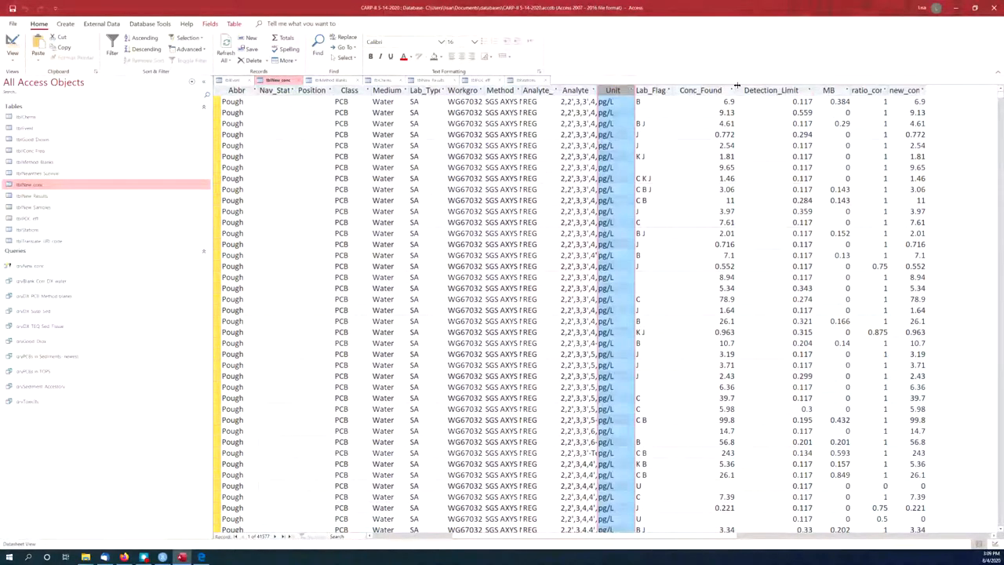
{"action": "left_click", "coordinate": [699, 90]}
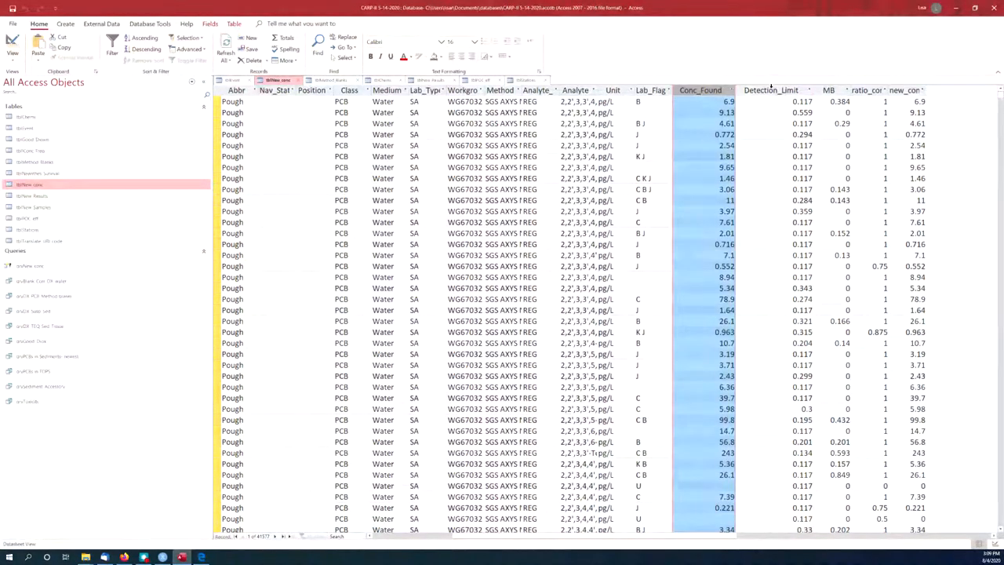
{"action": "left_click", "coordinate": [770, 89]}
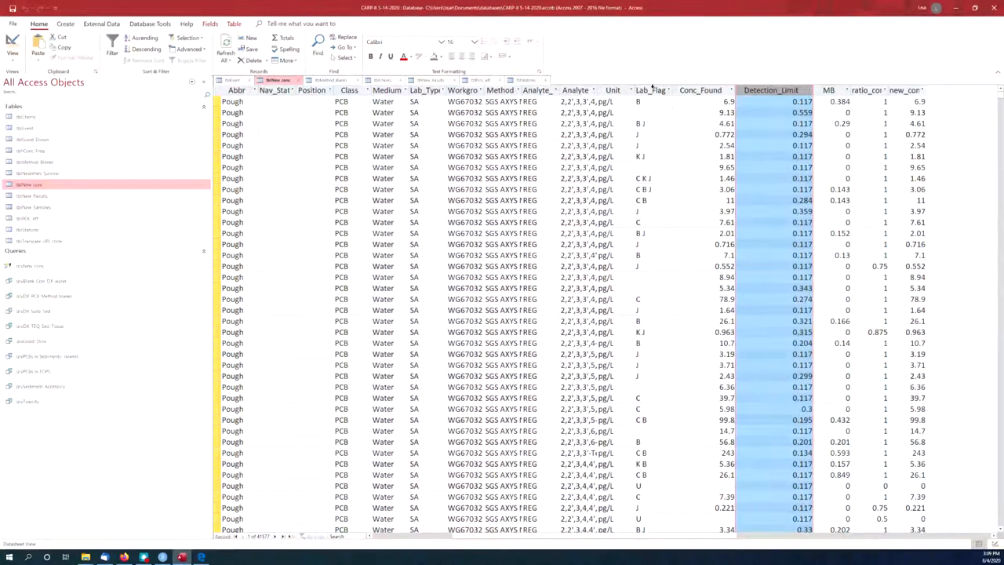
Highlight the Lab_Flag column and U-flagged records, then widen the Analyte column
{"action": "left_click", "coordinate": [649, 89]}
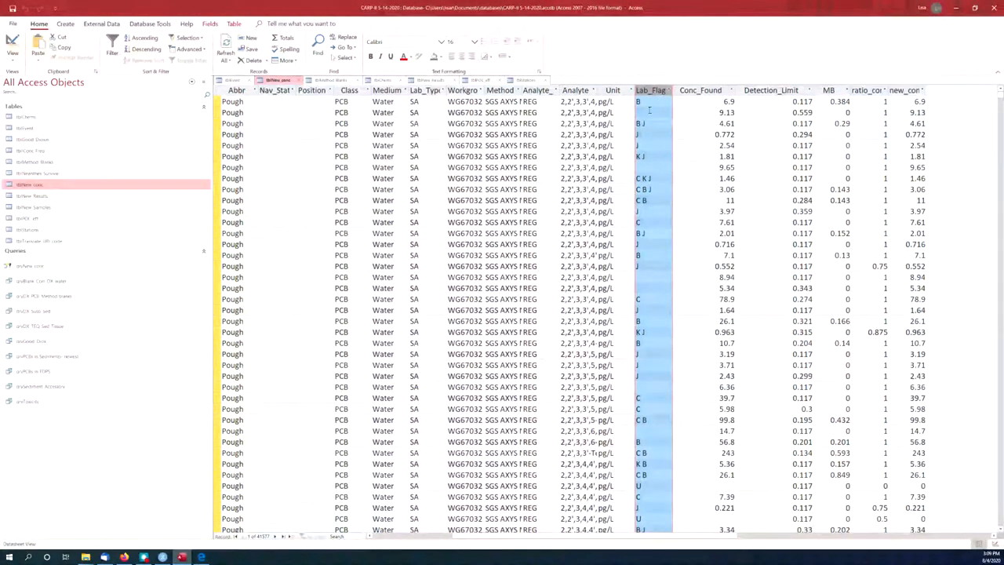
{"action": "left_click", "coordinate": [638, 486]}
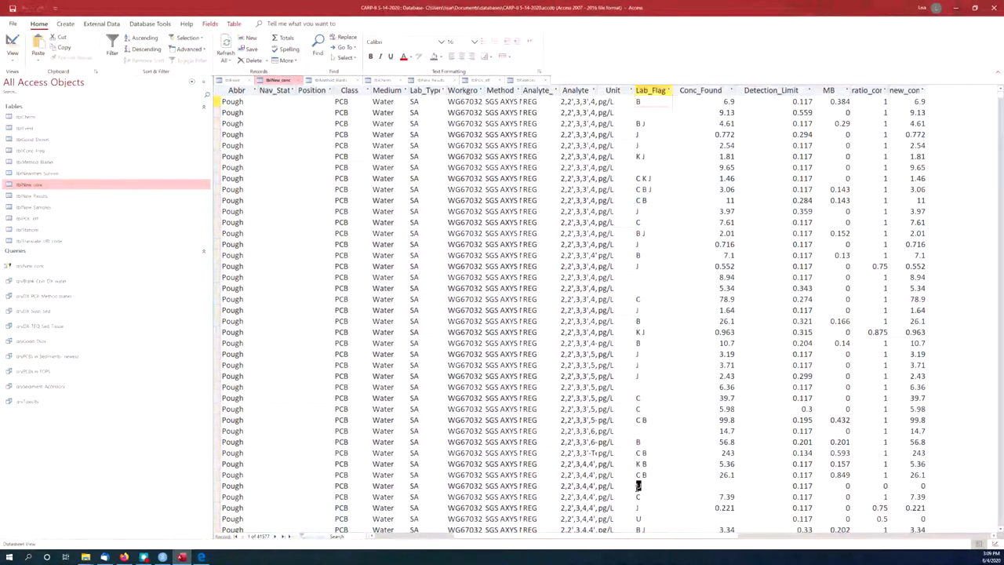
{"action": "left_click", "coordinate": [231, 486]}
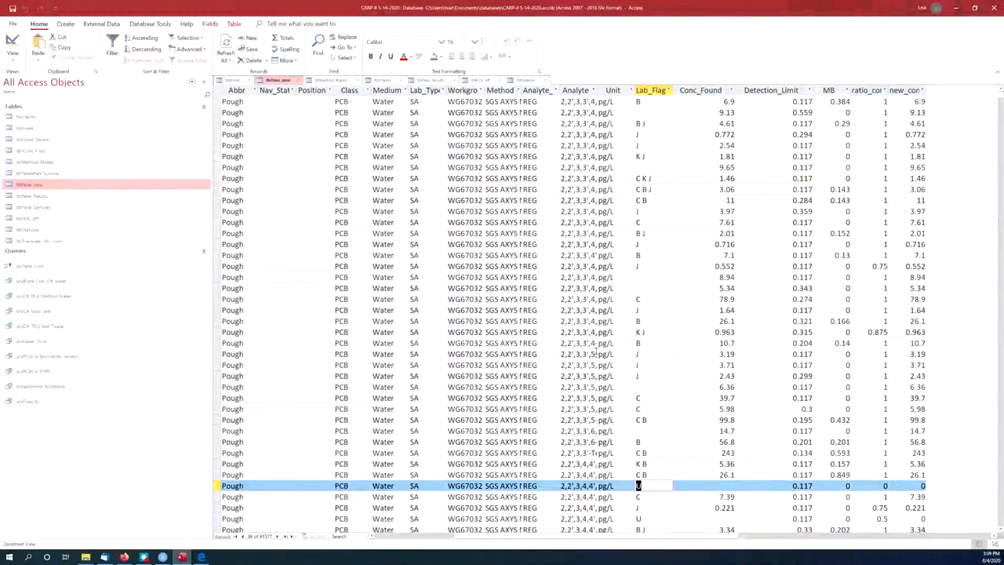
{"action": "type", "text": "U"}
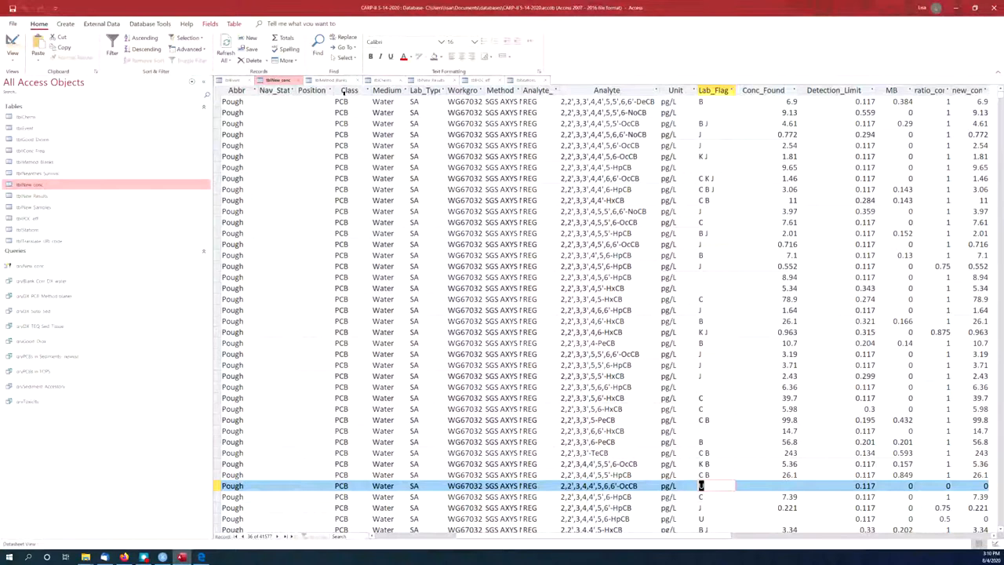
{"action": "left_click", "coordinate": [606, 89]}
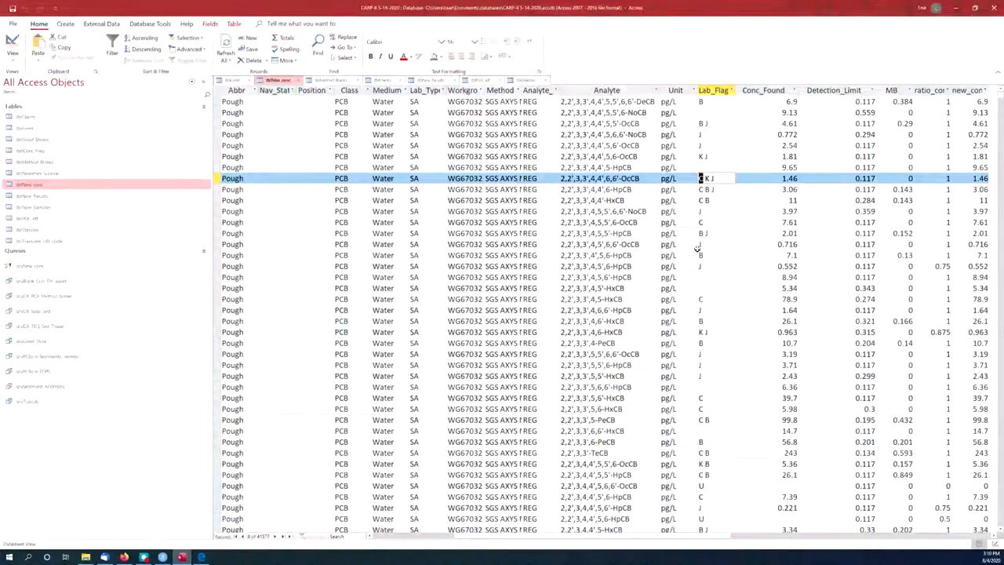
{"action": "left_click", "coordinate": [719, 266]}
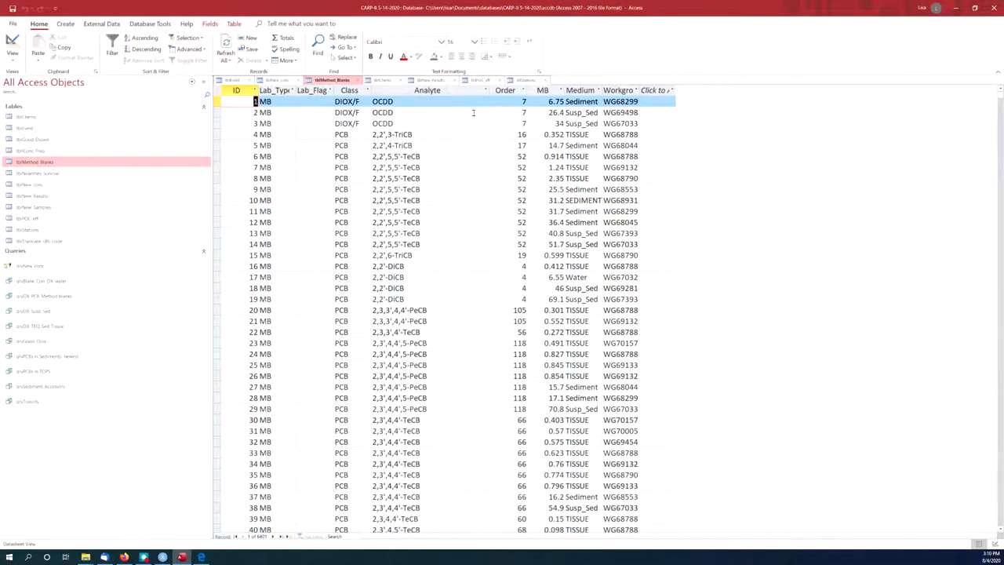
Highlight the method blanks' Medium column, then open tblNew Results
{"action": "left_click", "coordinate": [544, 89]}
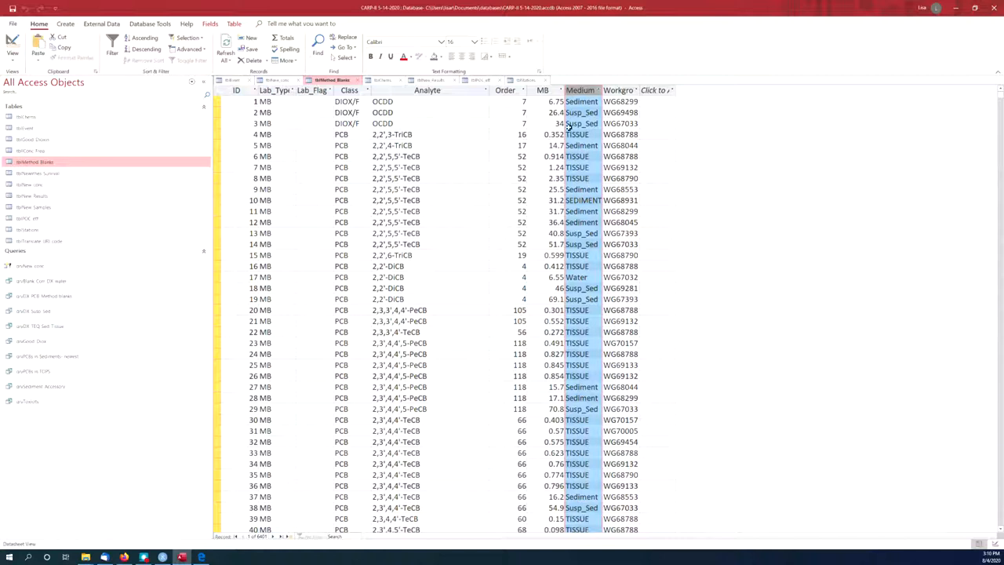
{"action": "mouse_move", "coordinate": [86, 207]}
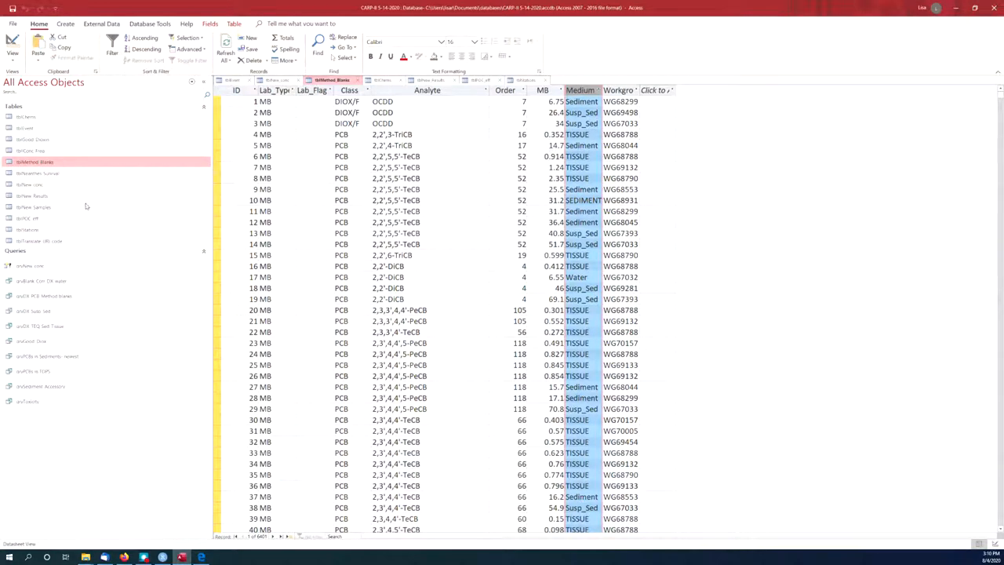
{"action": "left_click", "coordinate": [35, 195]}
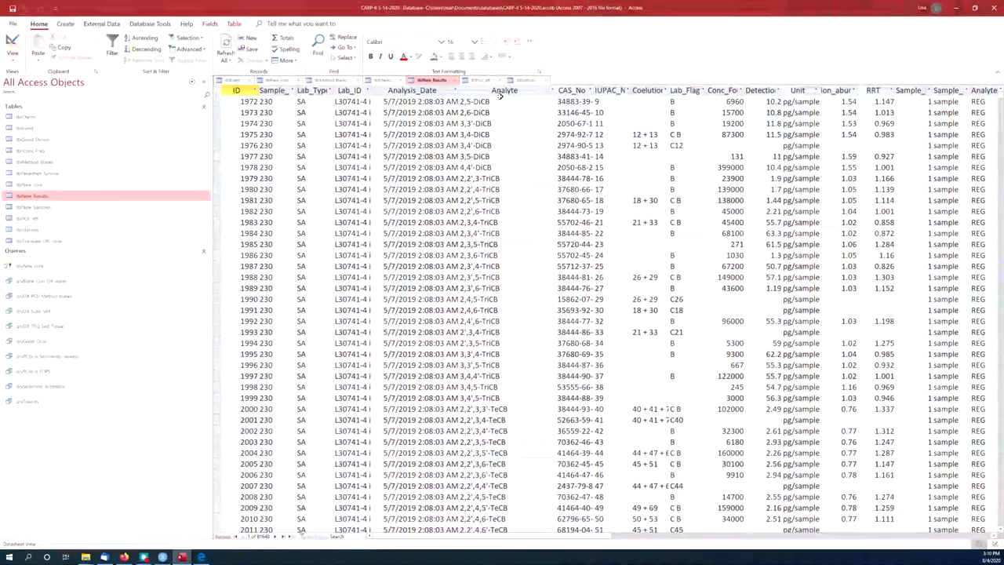
{"action": "left_click", "coordinate": [570, 89]}
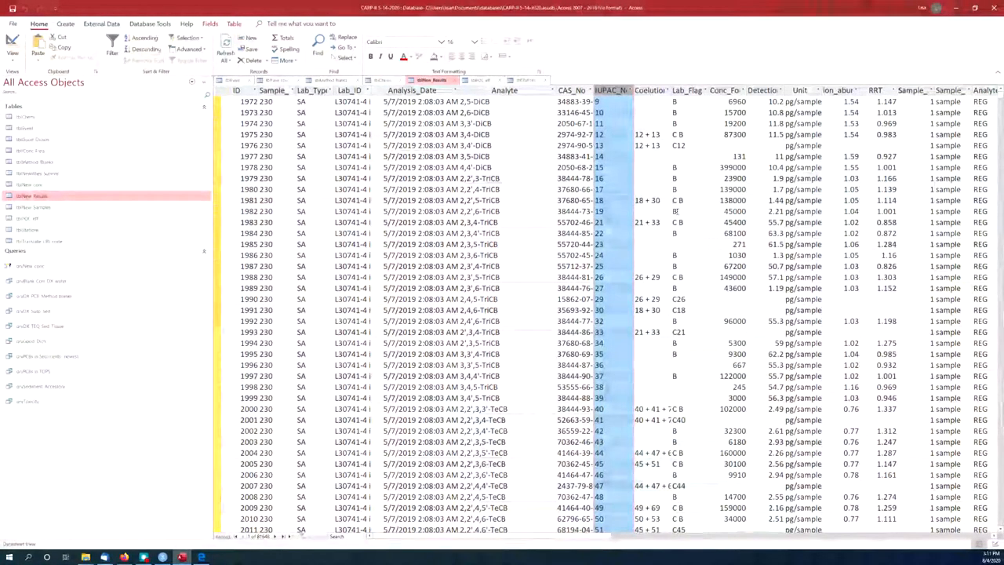
{"action": "left_click", "coordinate": [598, 277]}
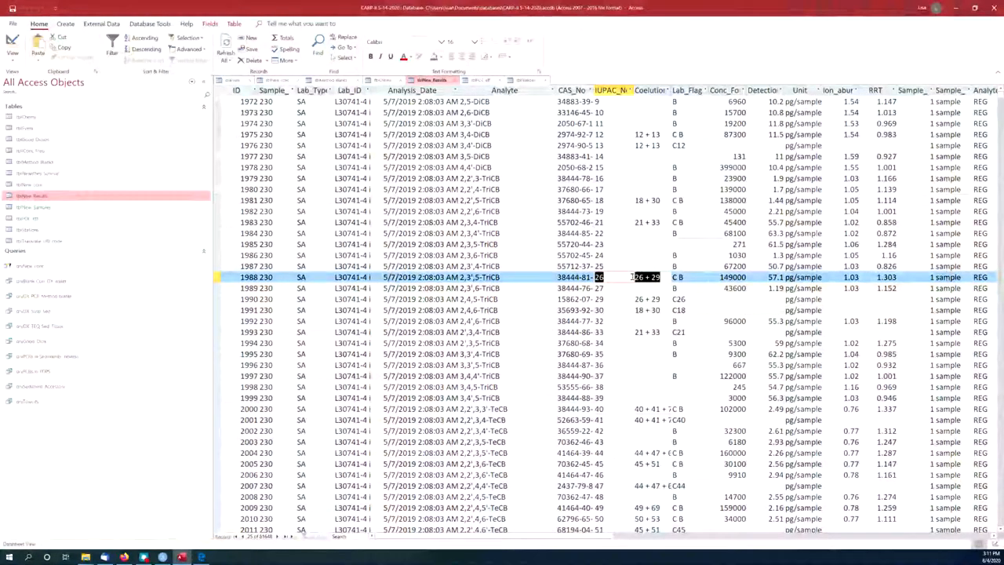
{"action": "left_click", "coordinate": [647, 299]}
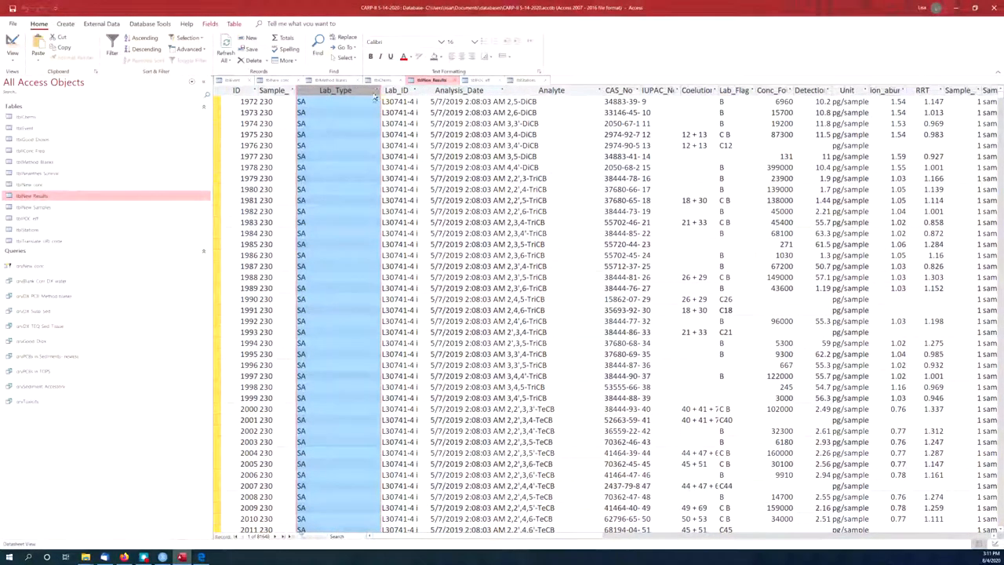
{"action": "left_click", "coordinate": [375, 90]}
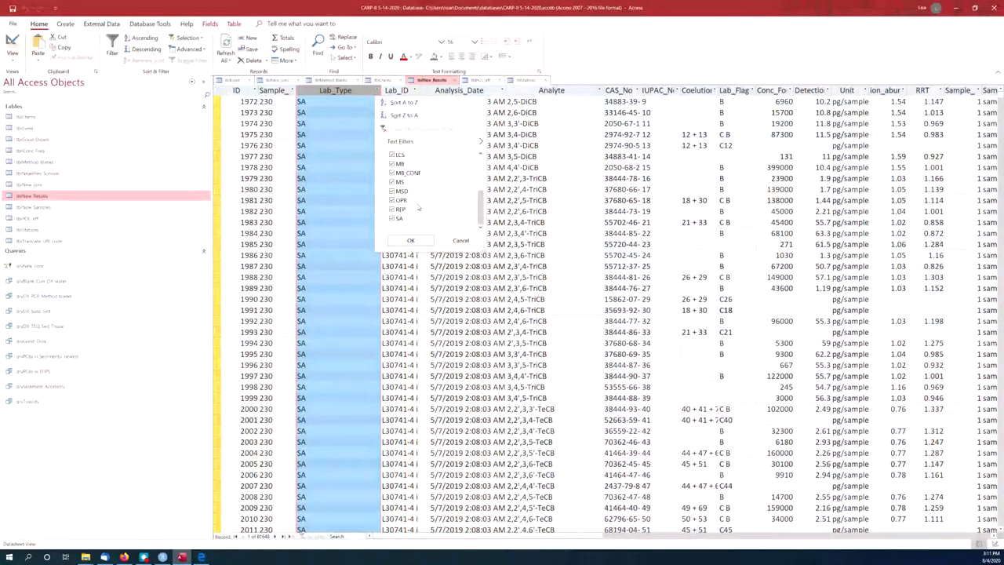
{"action": "mouse_move", "coordinate": [424, 210]}
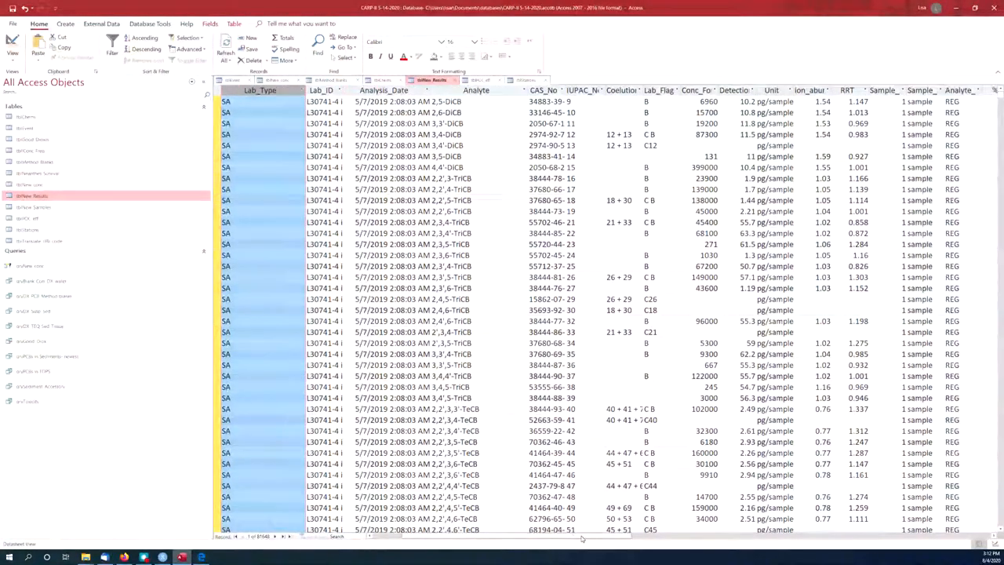
{"action": "scroll", "scroll_direction": "right", "scroll_amount": 3}
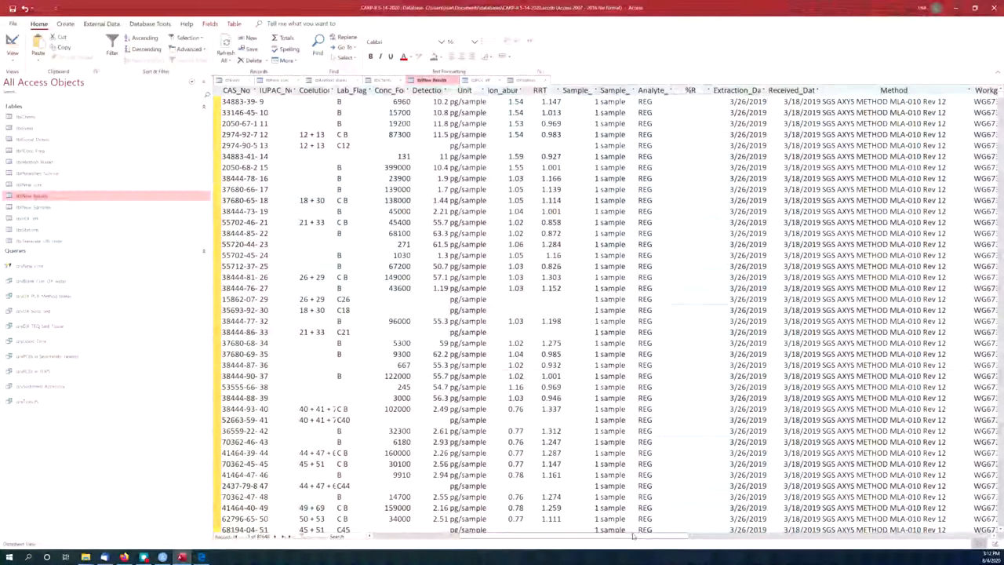
{"action": "scroll", "scroll_direction": "right", "scroll_amount": 3}
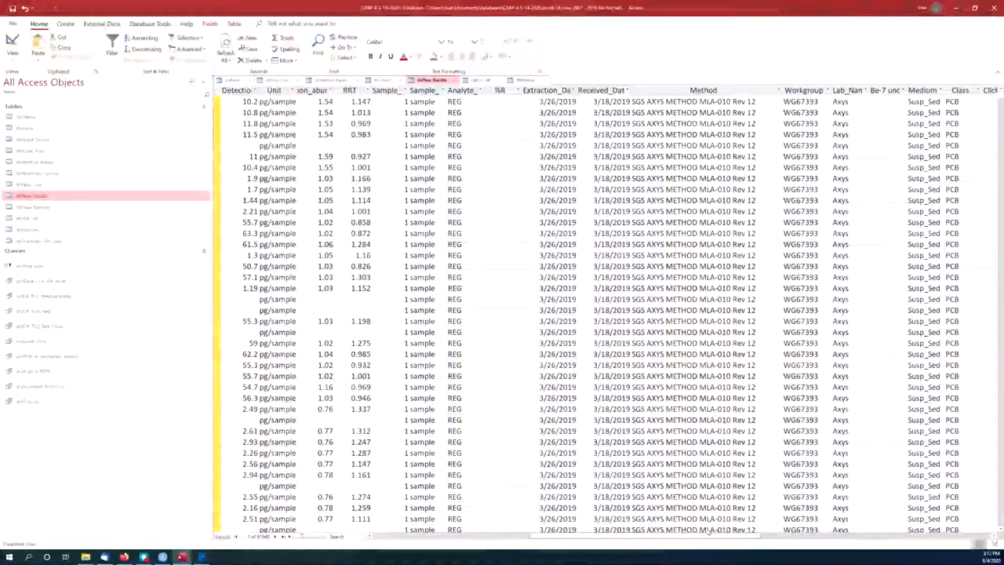
{"action": "left_click", "coordinate": [703, 89]}
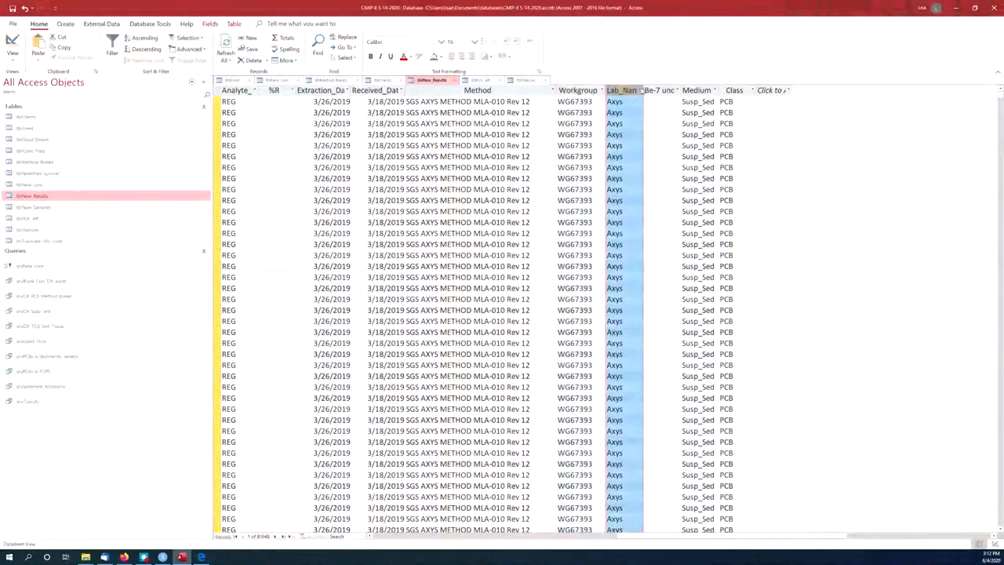
{"action": "left_click", "coordinate": [637, 90]}
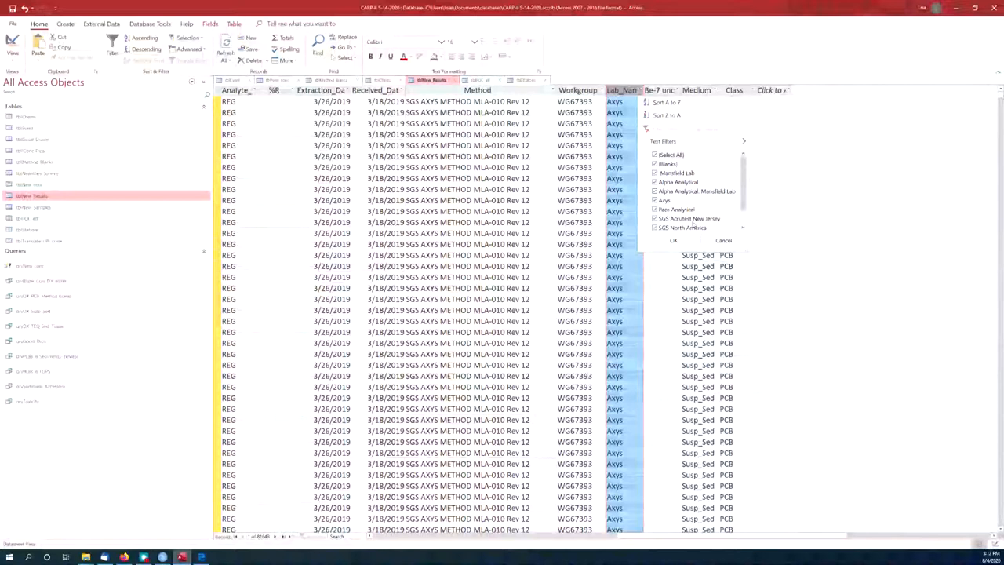
{"action": "scroll", "scroll_direction": "down", "scroll_amount": 3}
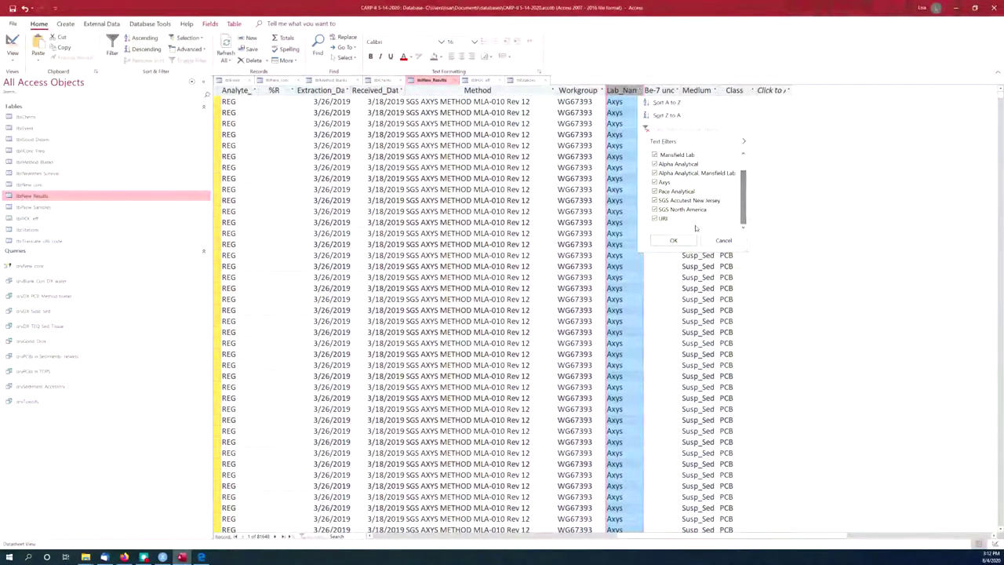
{"action": "left_click", "coordinate": [673, 240]}
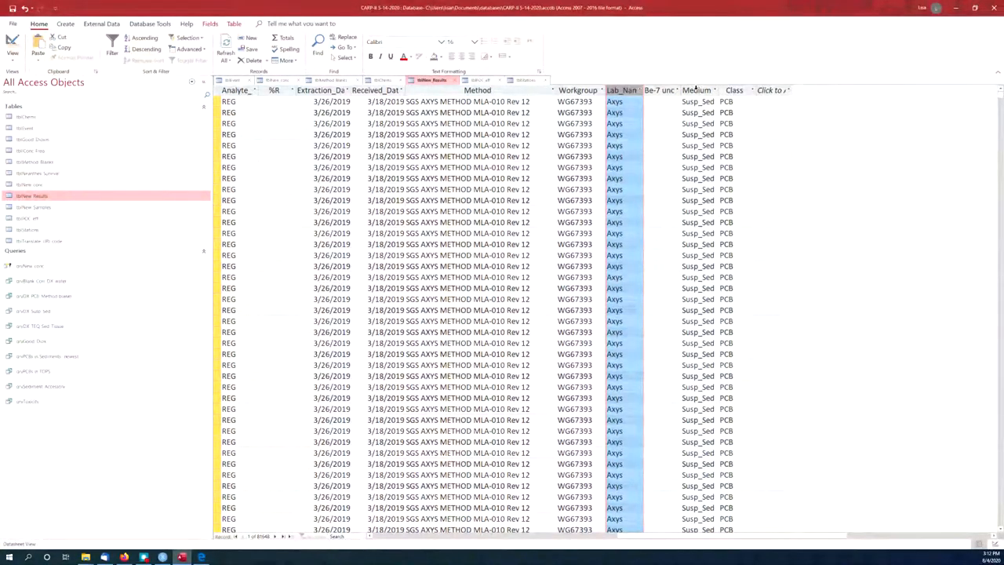
{"action": "left_click", "coordinate": [696, 90]}
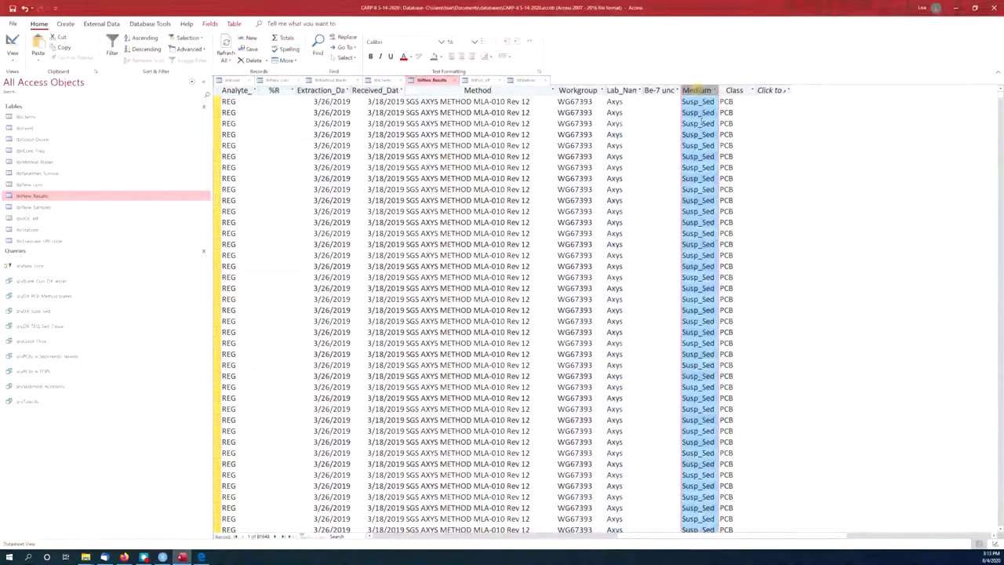
{"action": "left_click", "coordinate": [713, 89]}
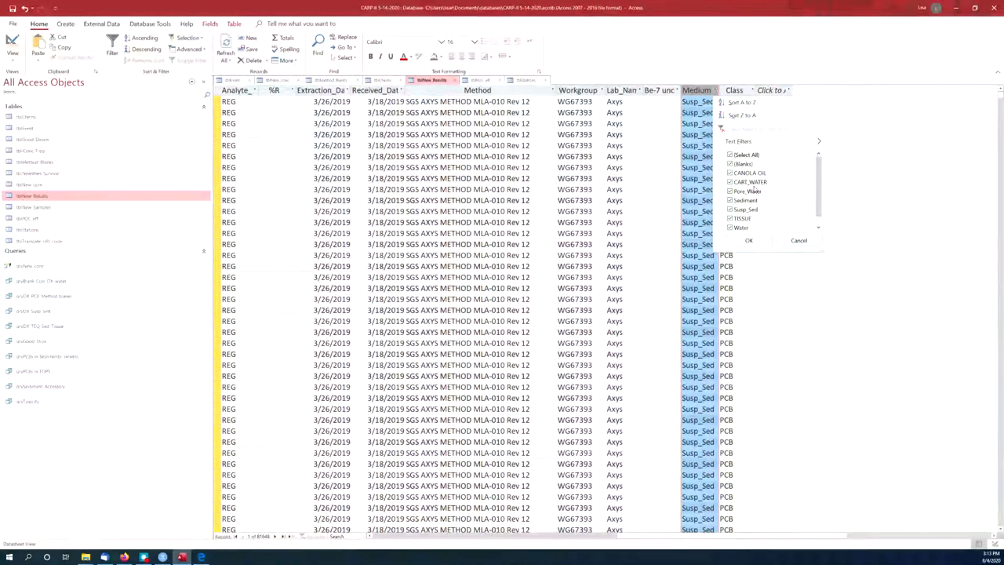
{"action": "left_click", "coordinate": [731, 200]}
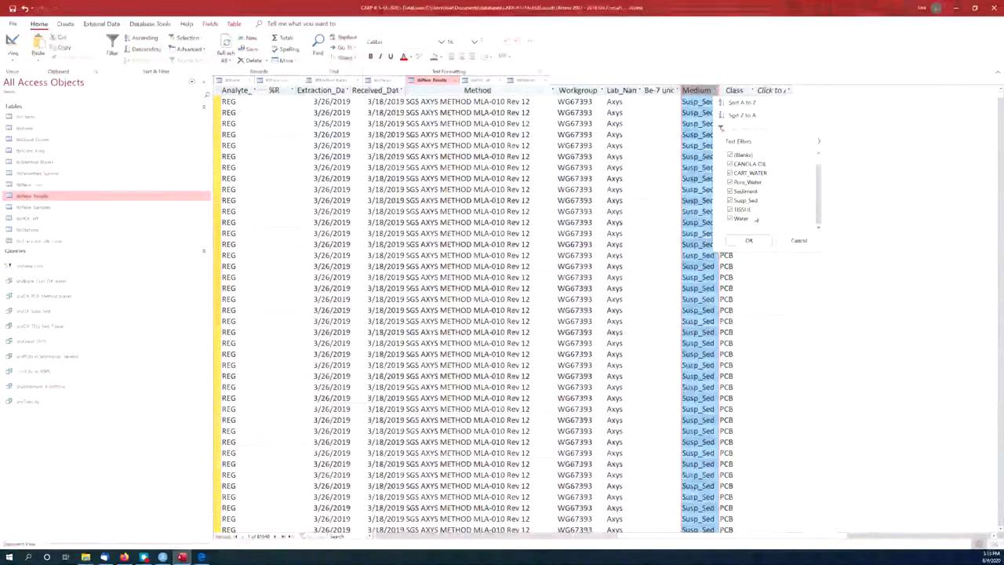
{"action": "left_click", "coordinate": [747, 240]}
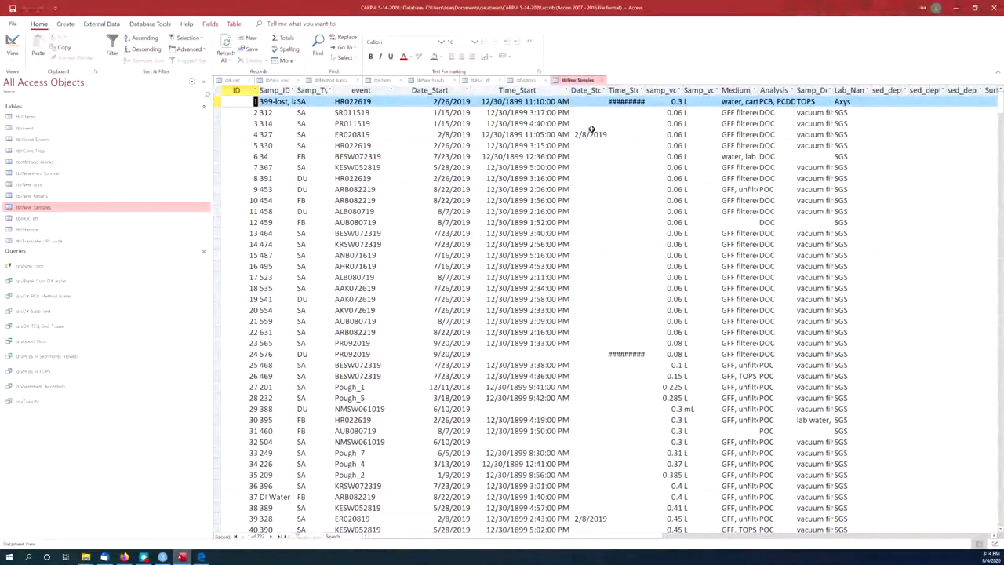
Highlight the Date_Stop, samp_vol and Medium columns of tblNew Samples
{"action": "left_click", "coordinate": [586, 90]}
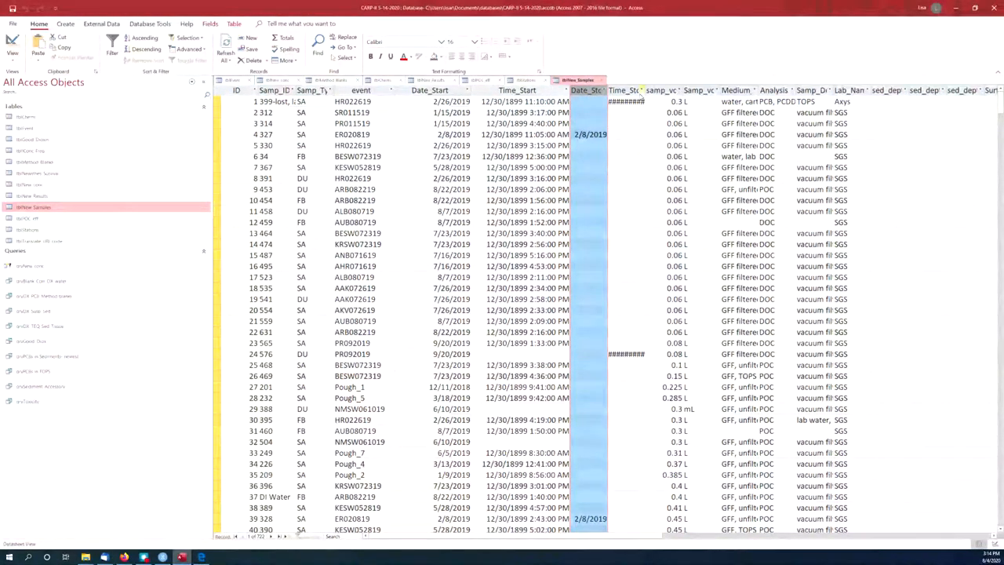
{"action": "left_click", "coordinate": [663, 89]}
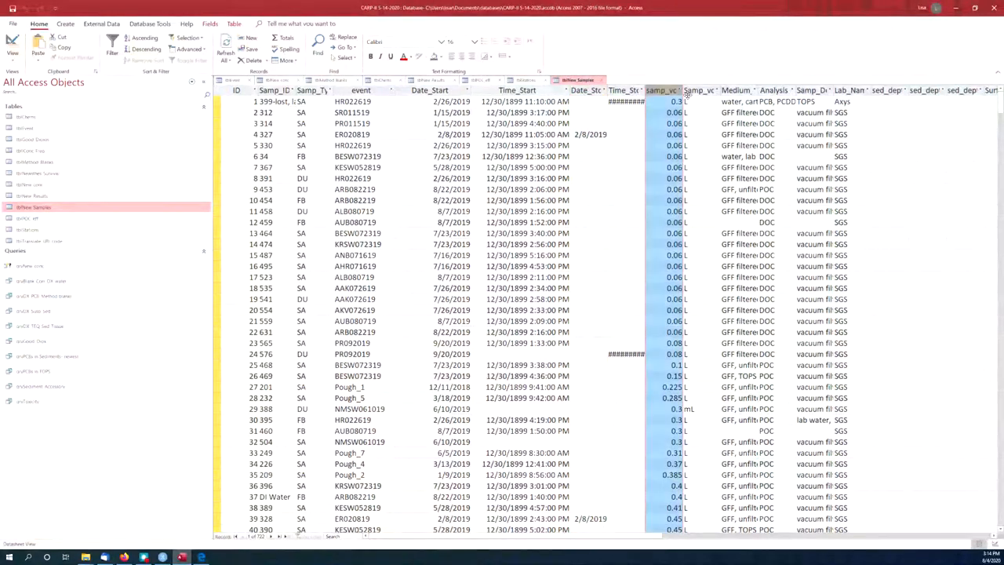
{"action": "left_click", "coordinate": [735, 89]}
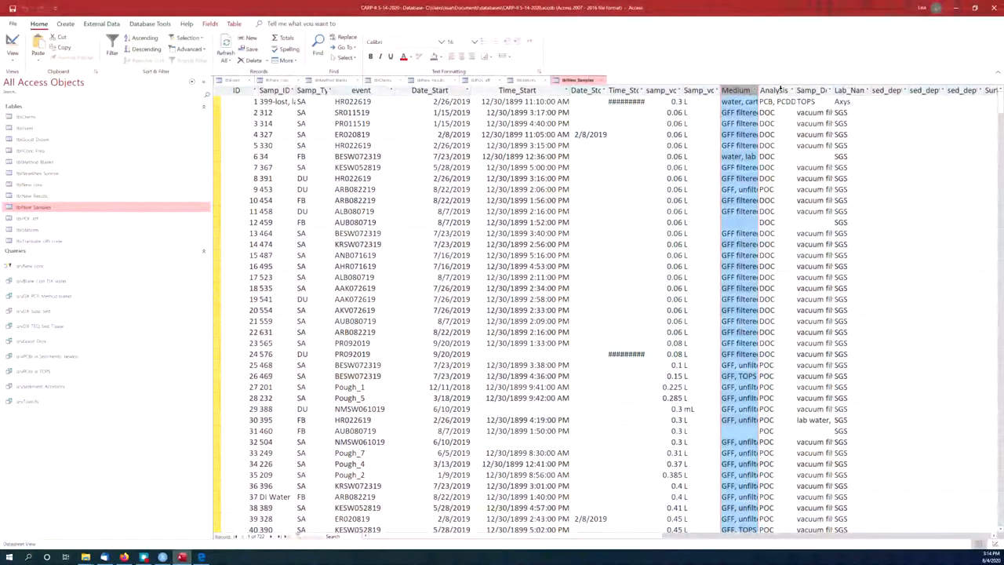
{"action": "left_click", "coordinate": [773, 90]}
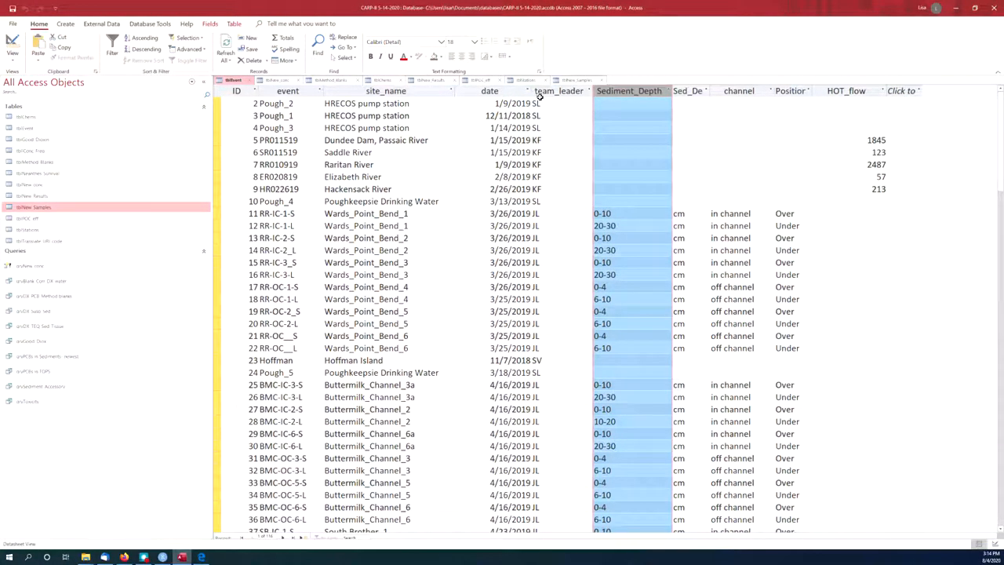
Review team leaders, then the channel, Position and HOT_flow columns and the Dundee Dam site
{"action": "left_click", "coordinate": [559, 90]}
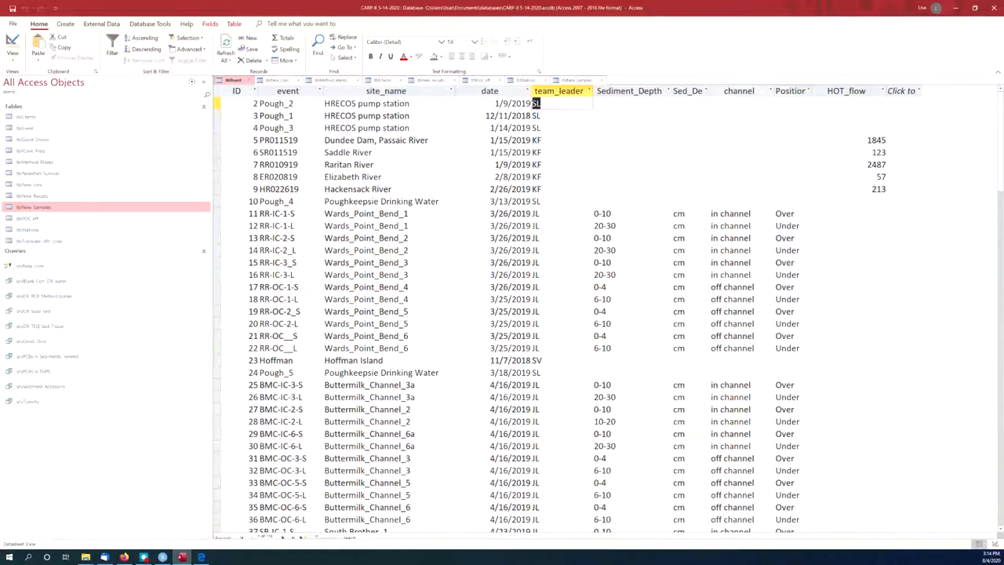
{"action": "left_click", "coordinate": [535, 140]}
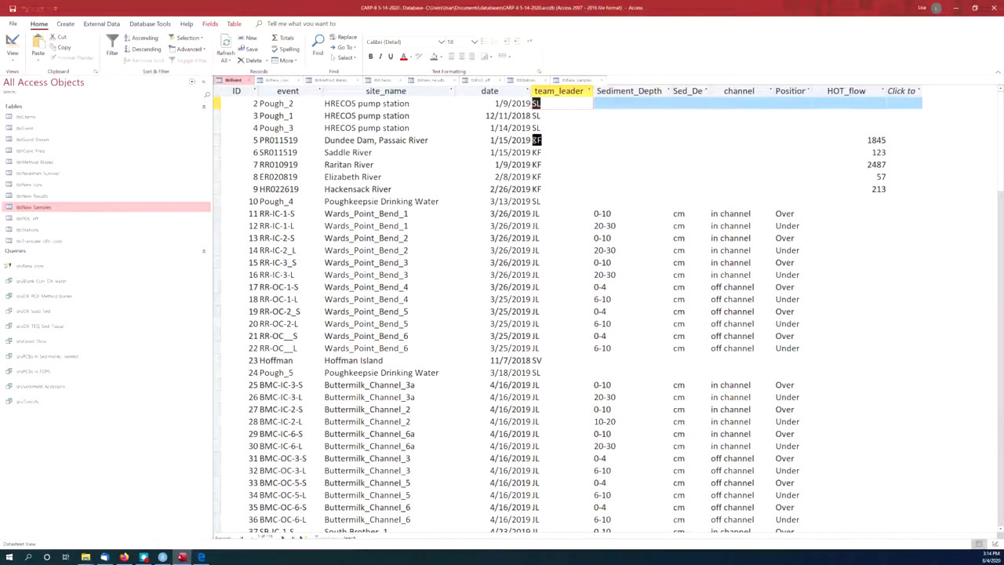
{"action": "left_click", "coordinate": [565, 140]}
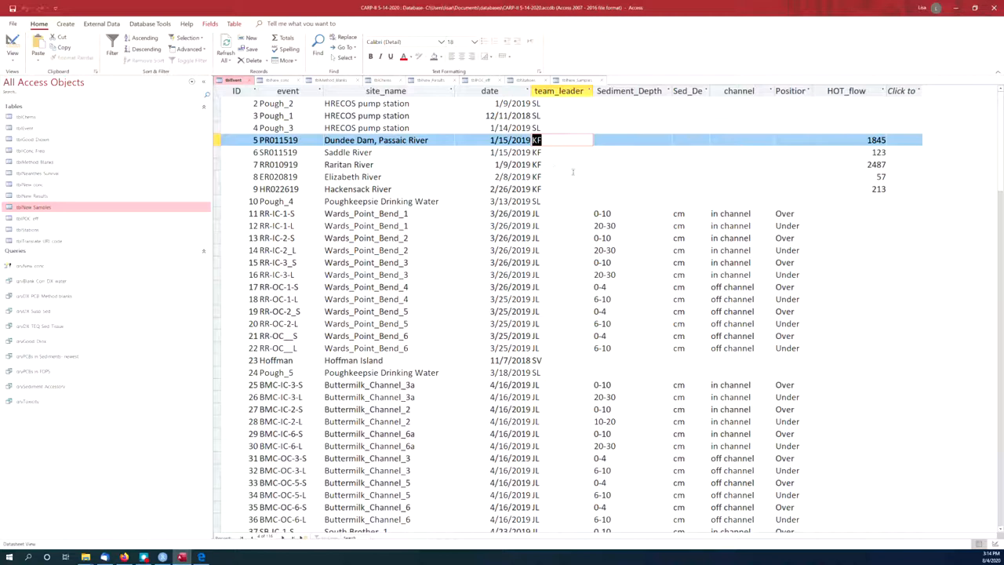
{"action": "left_click", "coordinate": [628, 90]}
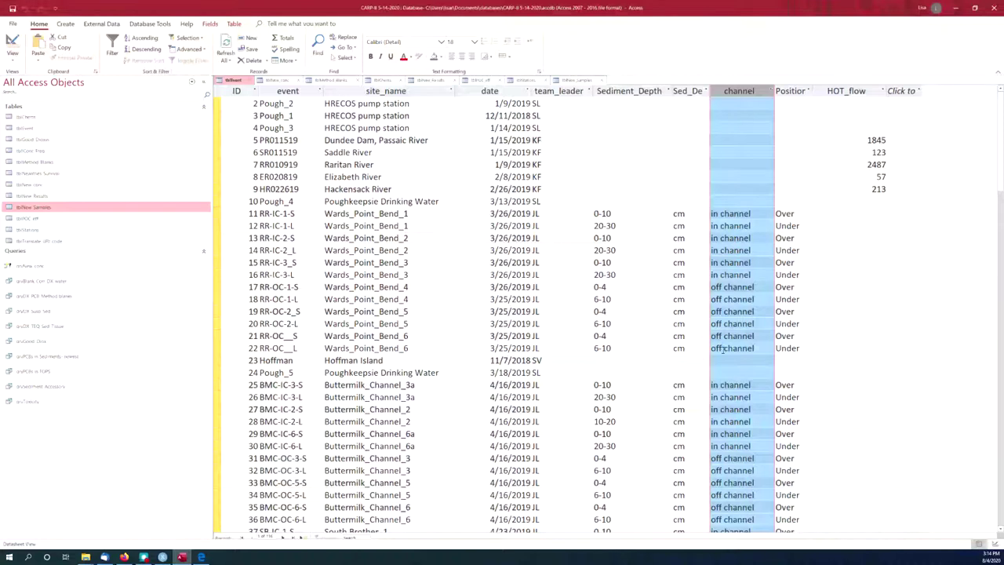
{"action": "left_click", "coordinate": [789, 91]}
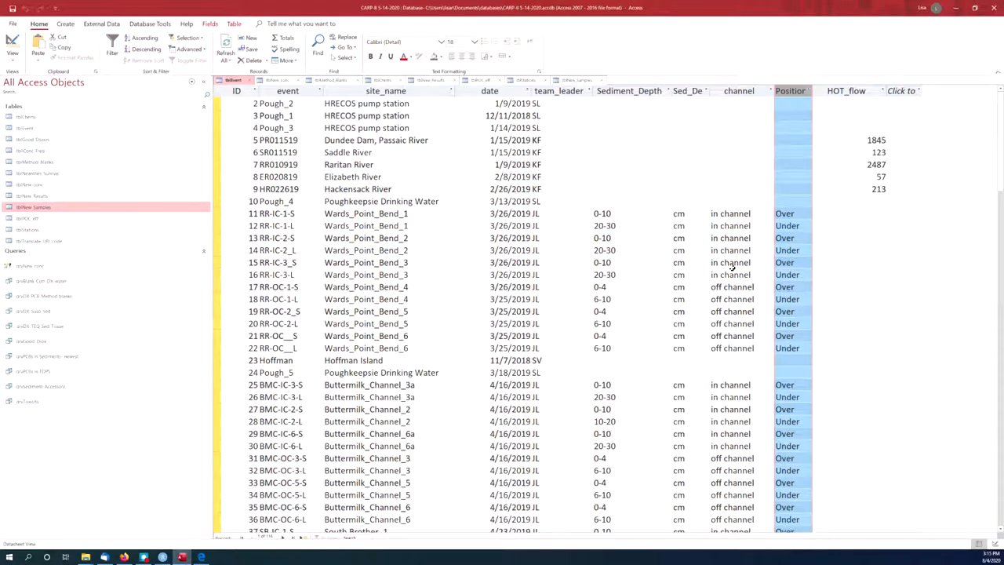
{"action": "left_click", "coordinate": [846, 90]}
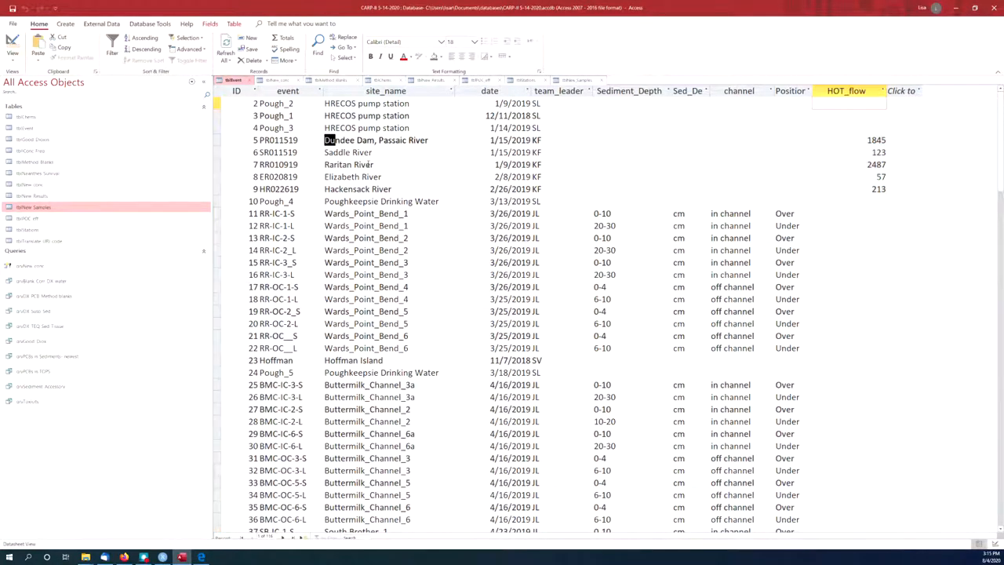
{"action": "left_click", "coordinate": [374, 140]}
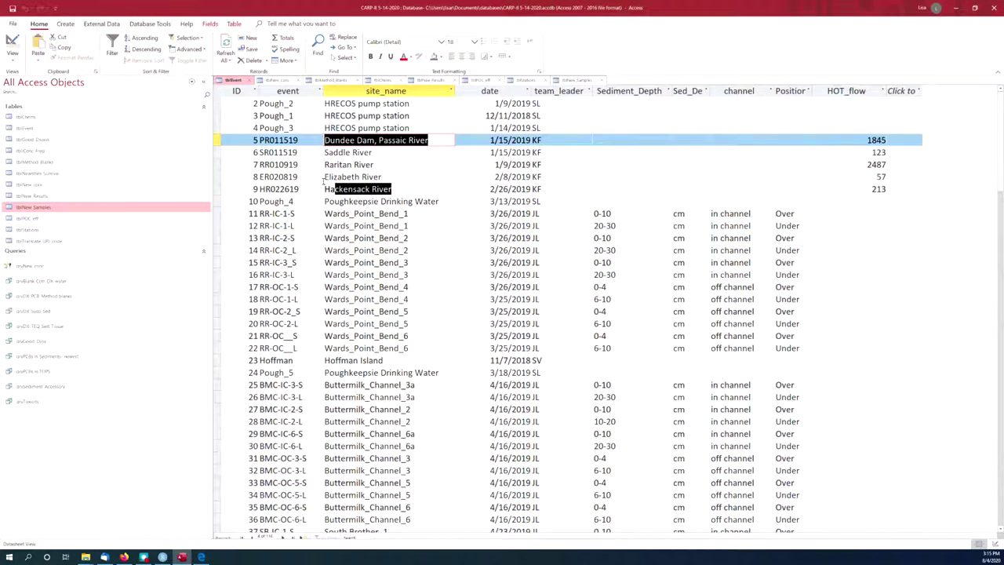
{"action": "left_click", "coordinate": [358, 188]}
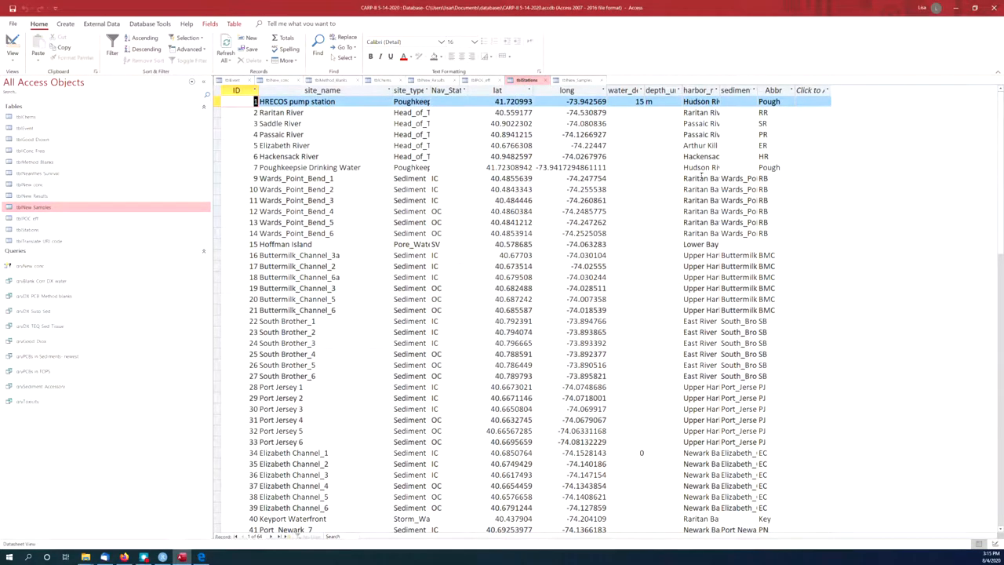
Highlight the harbor_region column in tblStations
{"action": "left_click", "coordinate": [714, 89]}
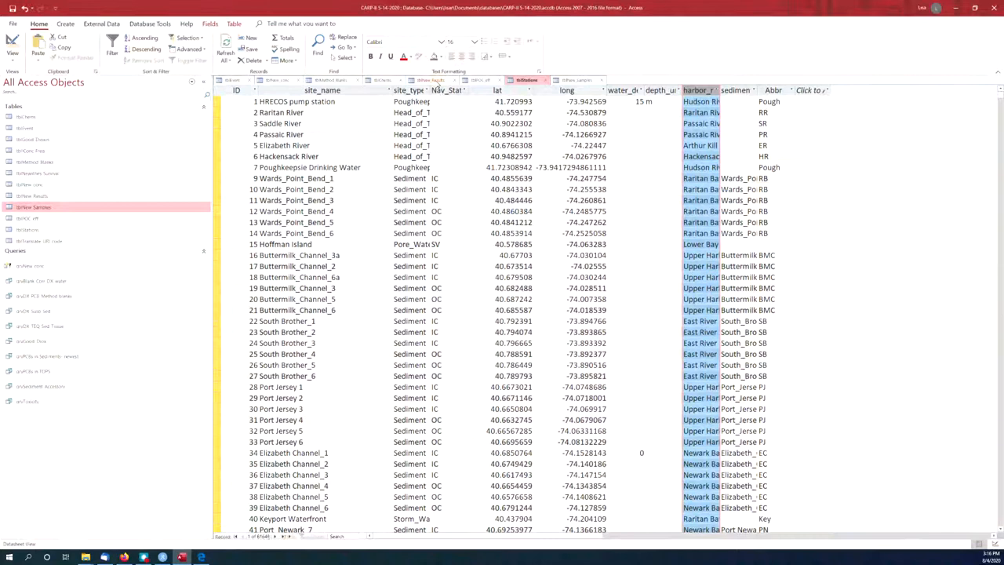
Filter tblNew Results by Unit to show only % Recovery records
{"action": "left_click", "coordinate": [430, 79]}
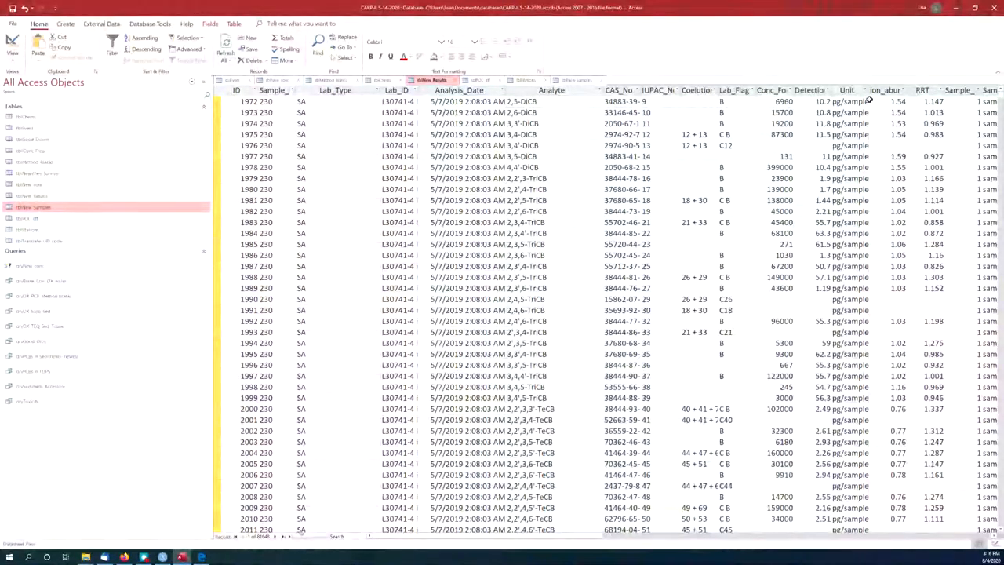
{"action": "left_click", "coordinate": [868, 90]}
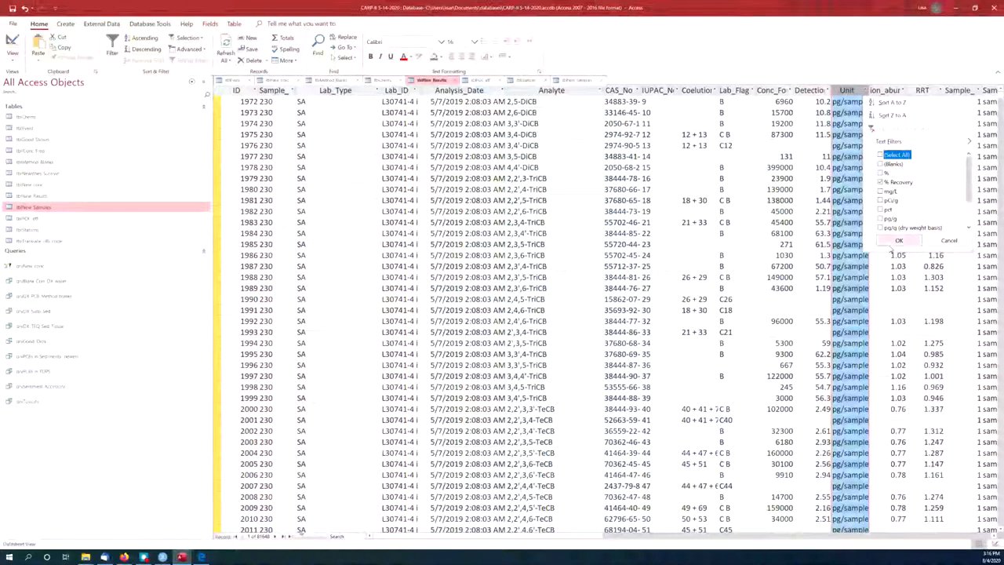
{"action": "left_click", "coordinate": [898, 240]}
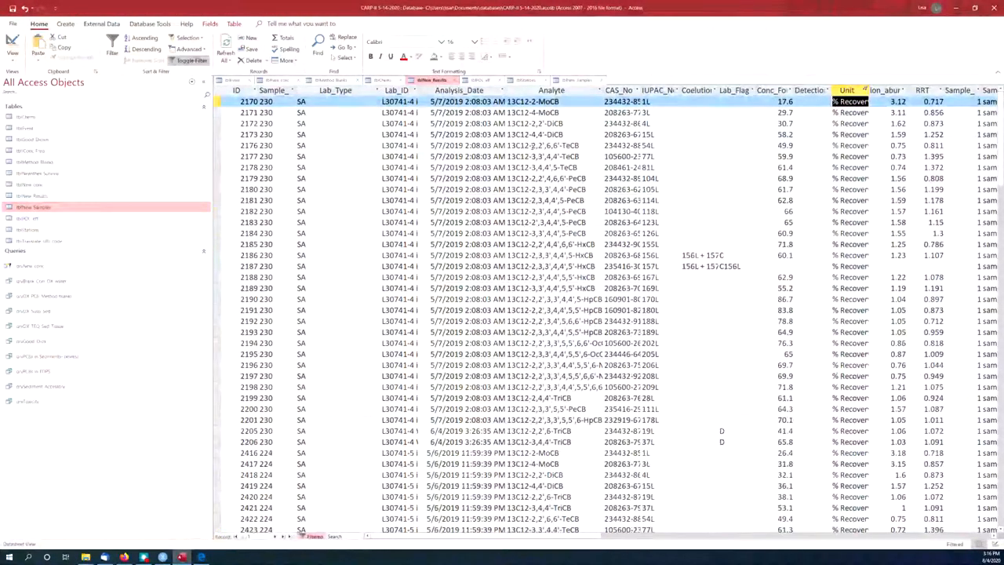